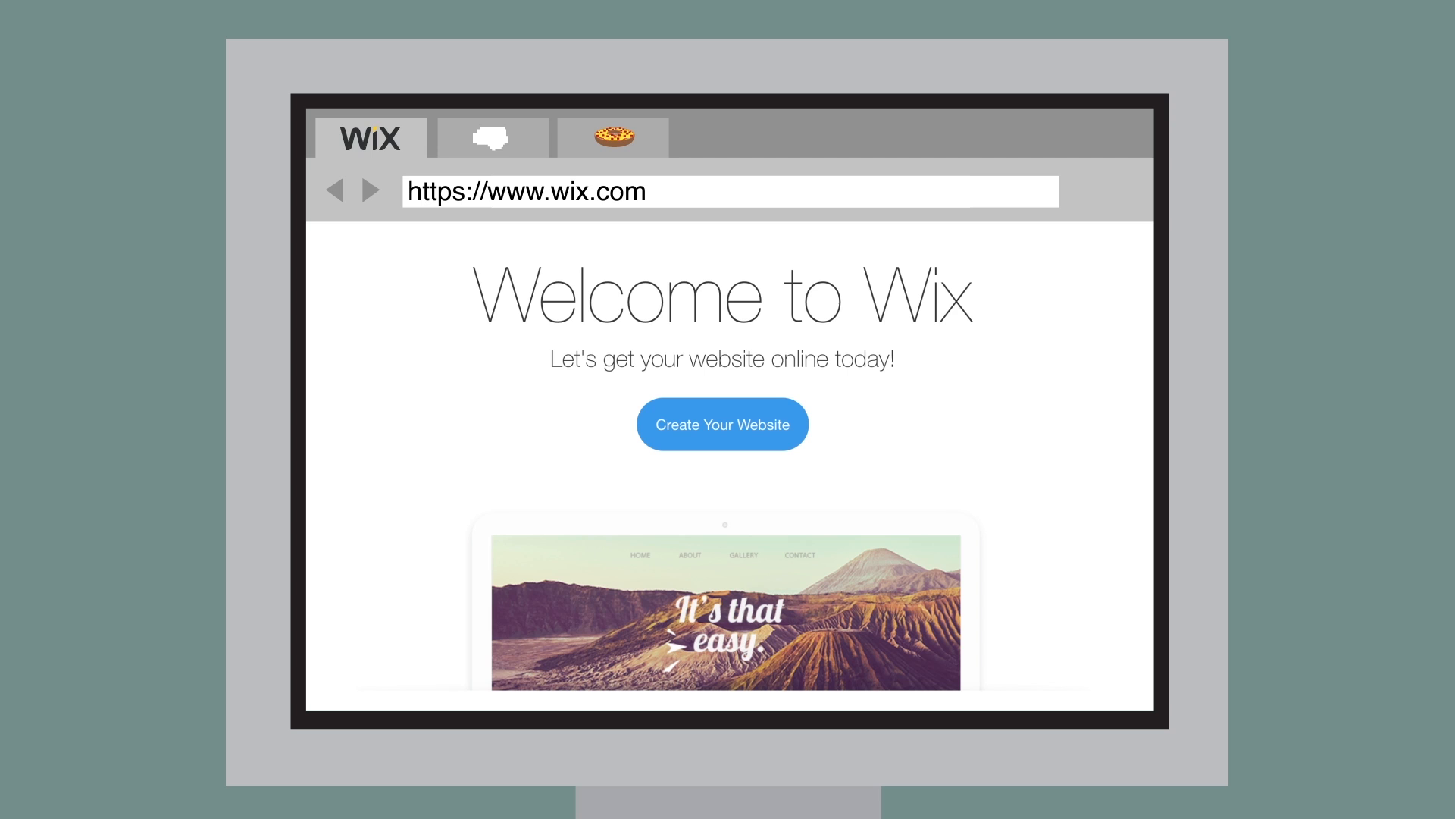
# Step: Browse the Life Noggin and Blocko Loves Pizza Bagels sites, then return to Wix's blank templates
pyautogui.click(491, 138)
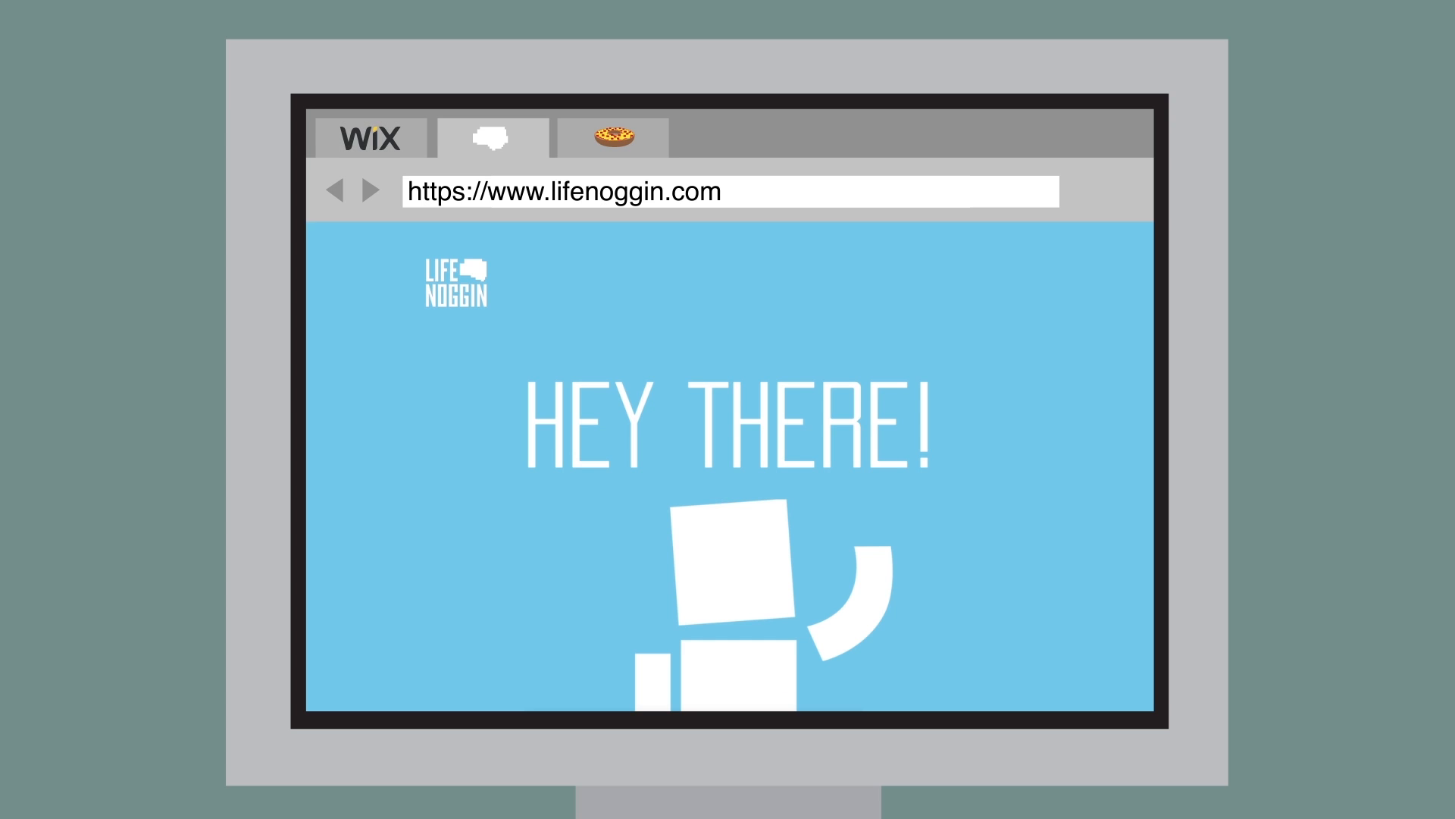
pyautogui.click(611, 138)
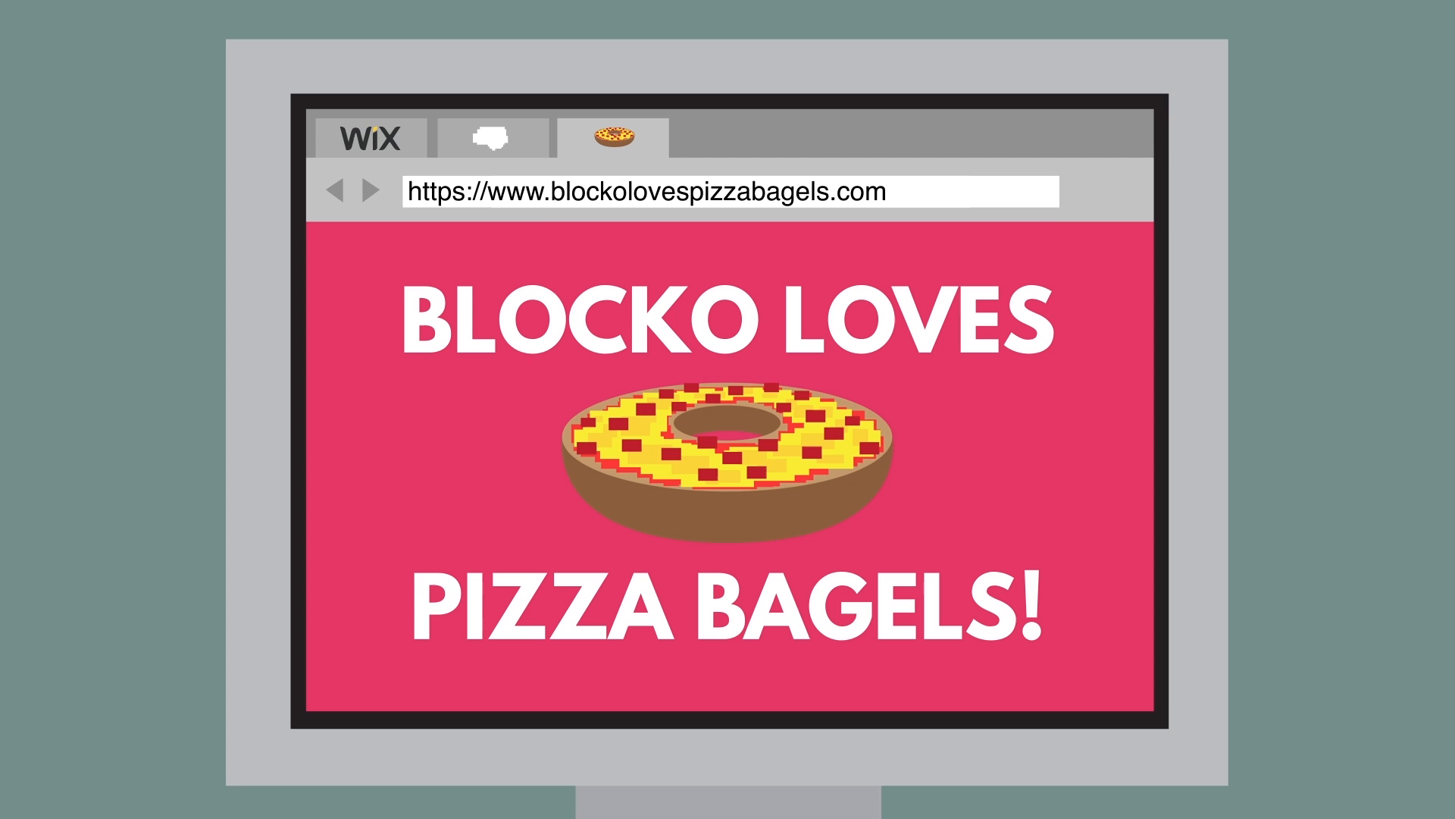
pyautogui.click(370, 138)
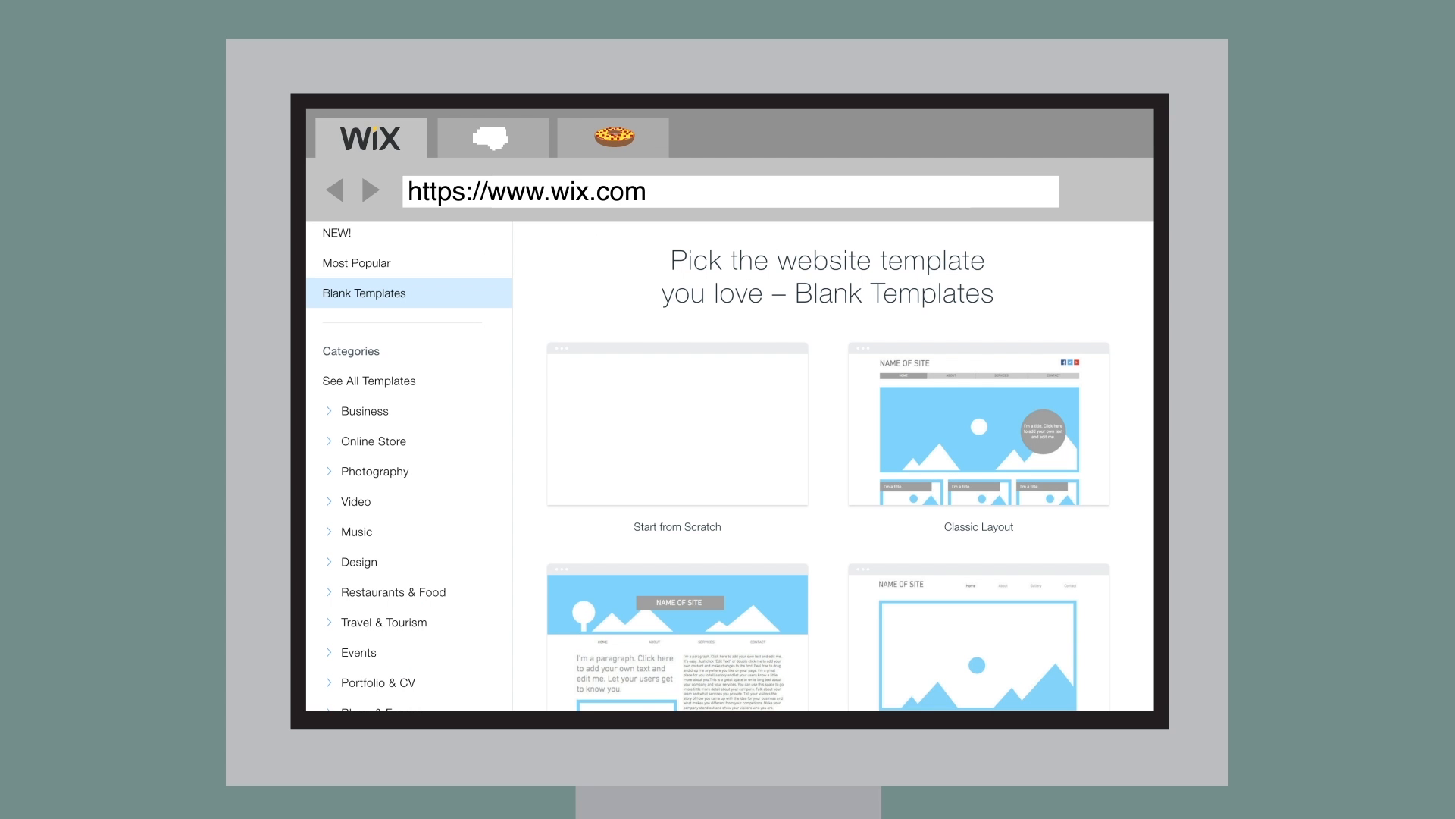
# Step: Scroll through the blank templates to pick one for the HEY THERE heading page
pyautogui.scroll(-3)
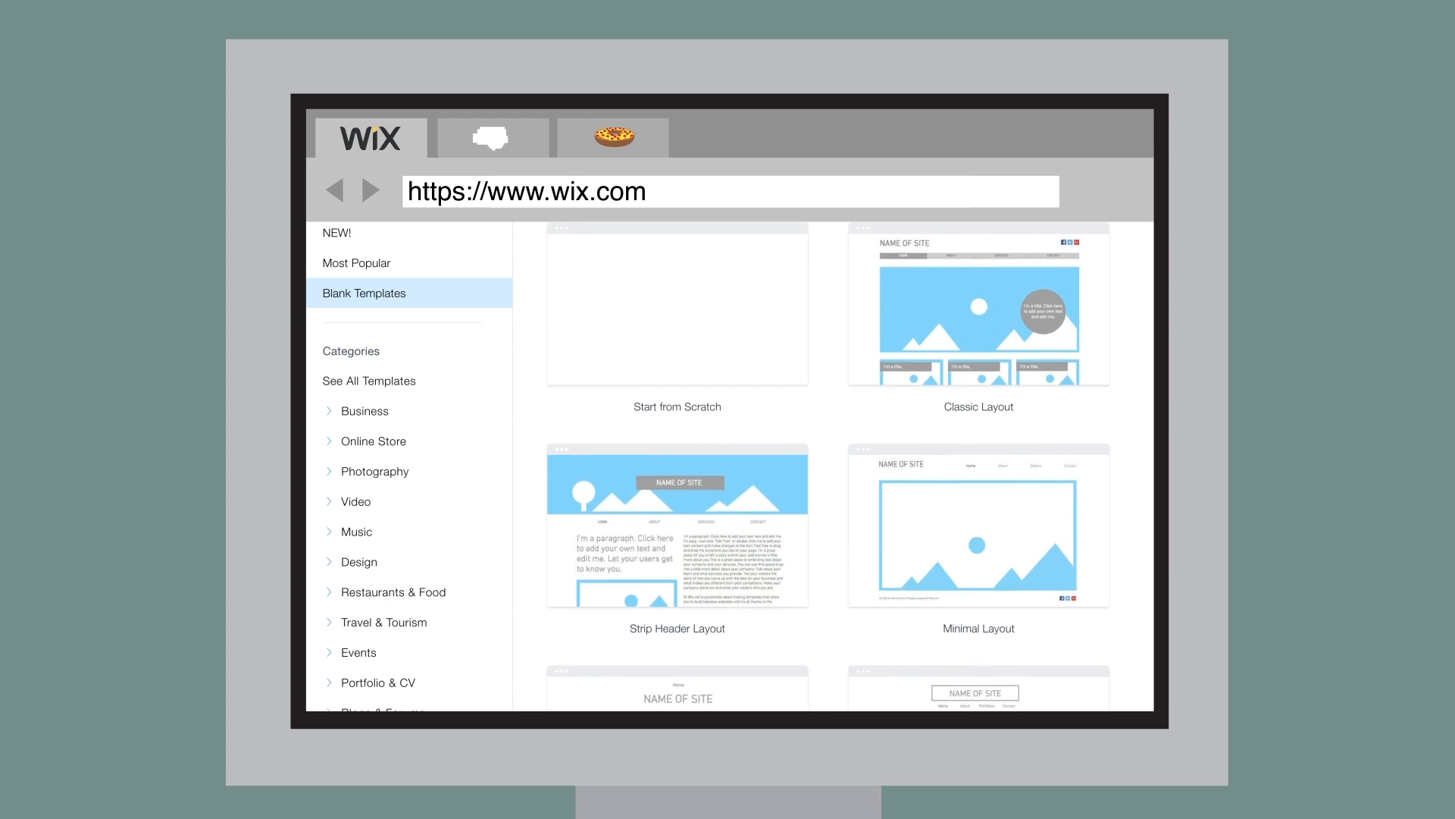
pyautogui.scroll(-3)
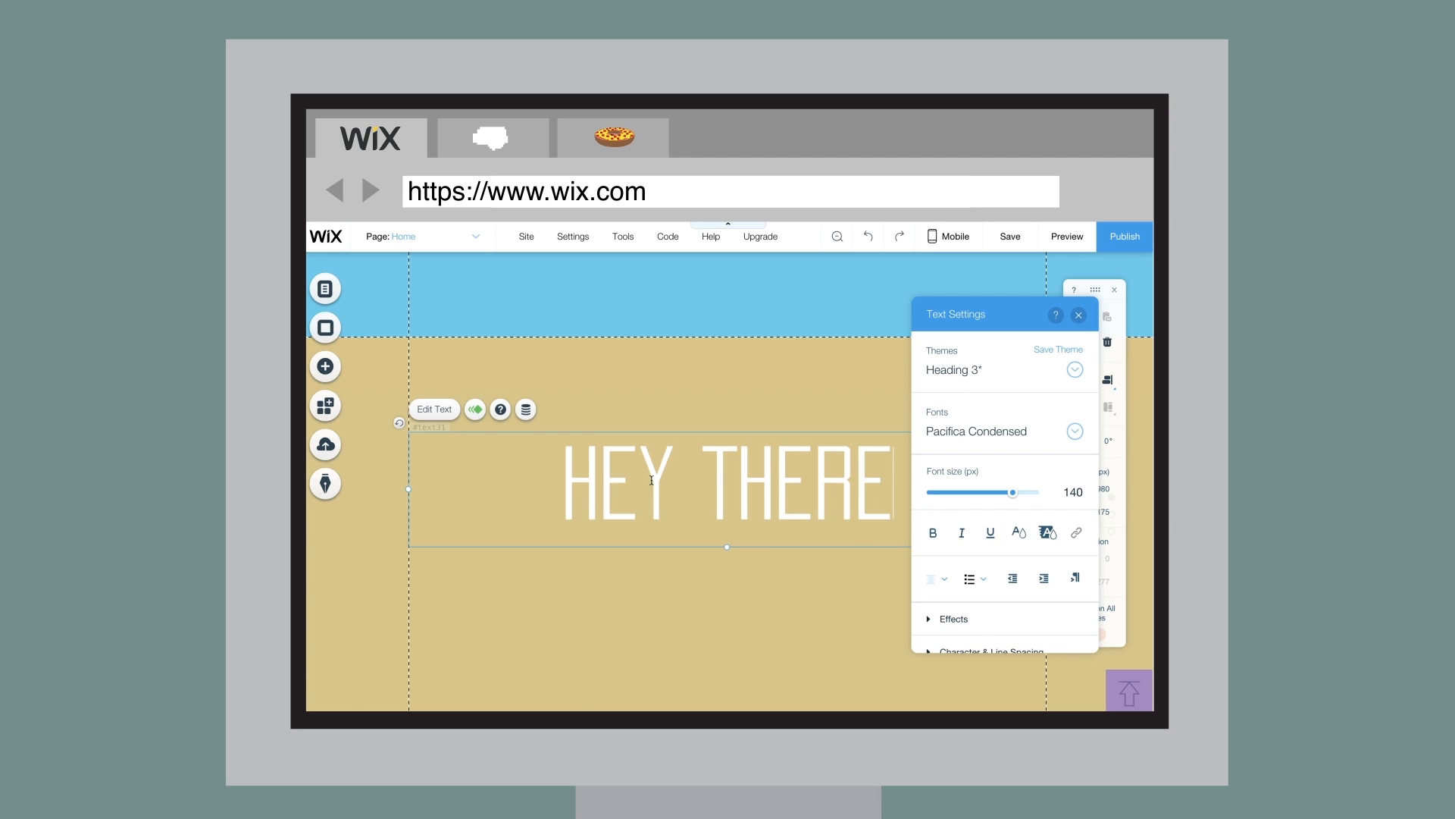
# Step: Add the Life Noggin logo image from Choose Images onto the page
pyautogui.click(1078, 315)
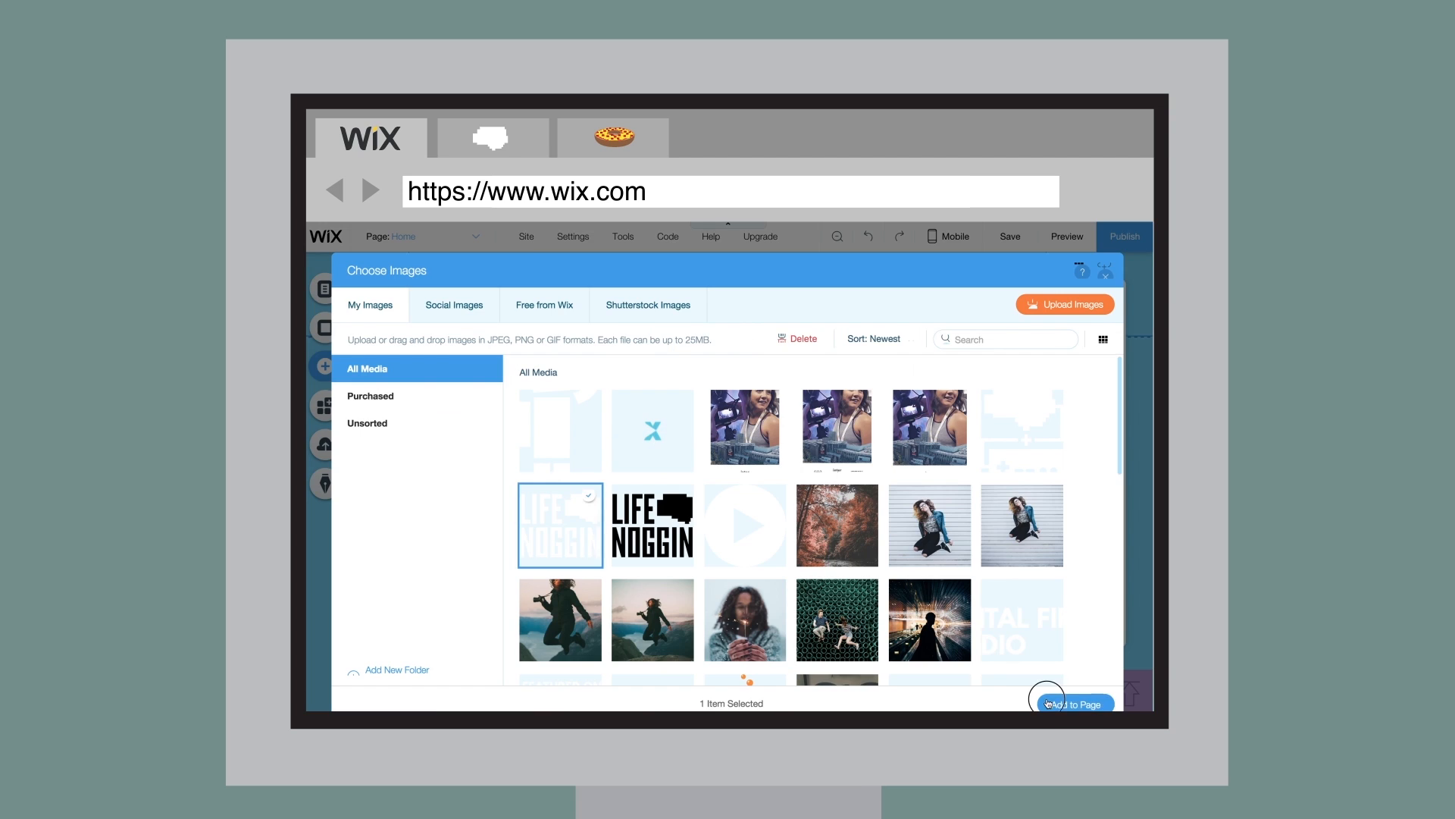
pyautogui.click(1074, 705)
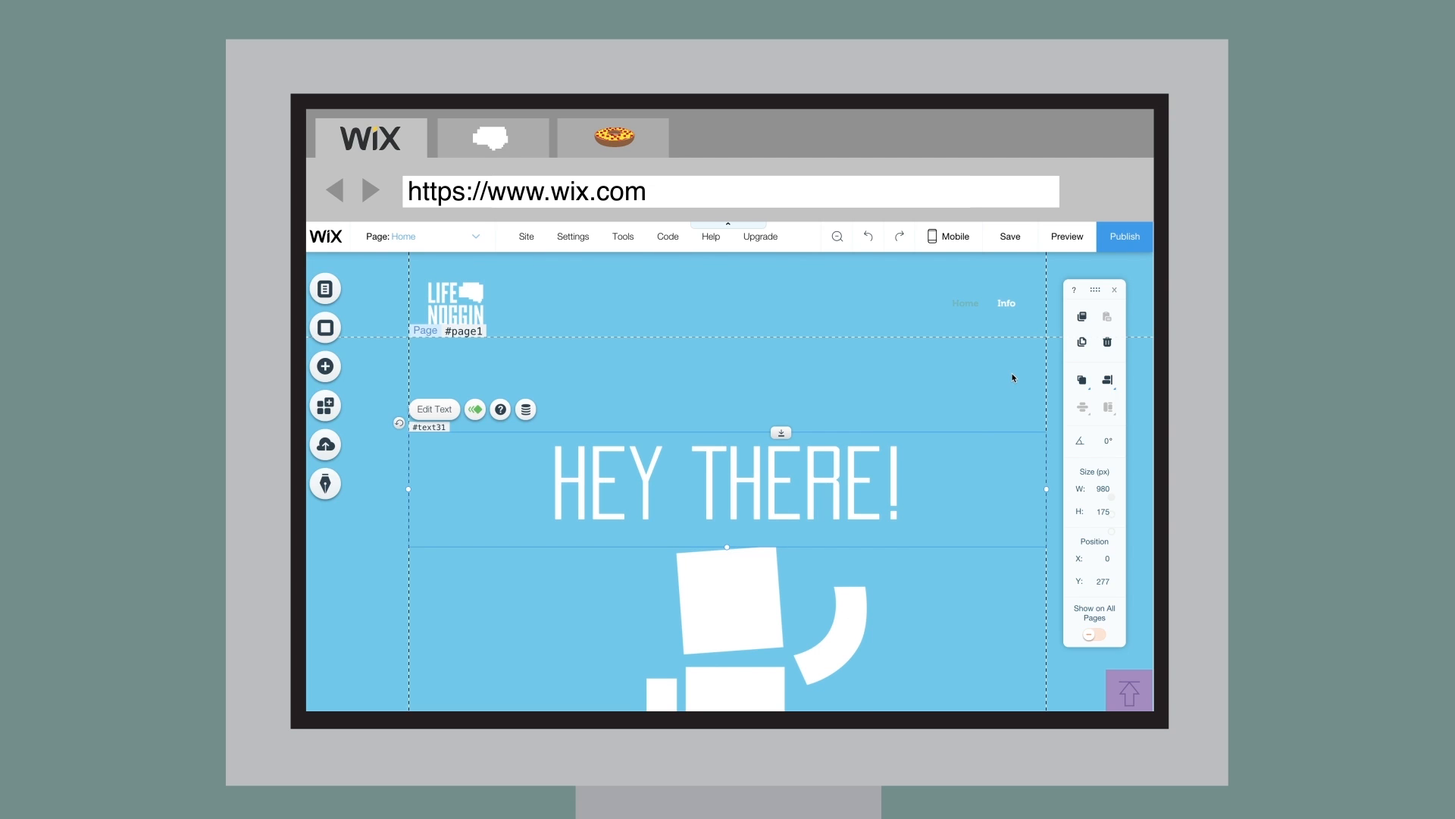